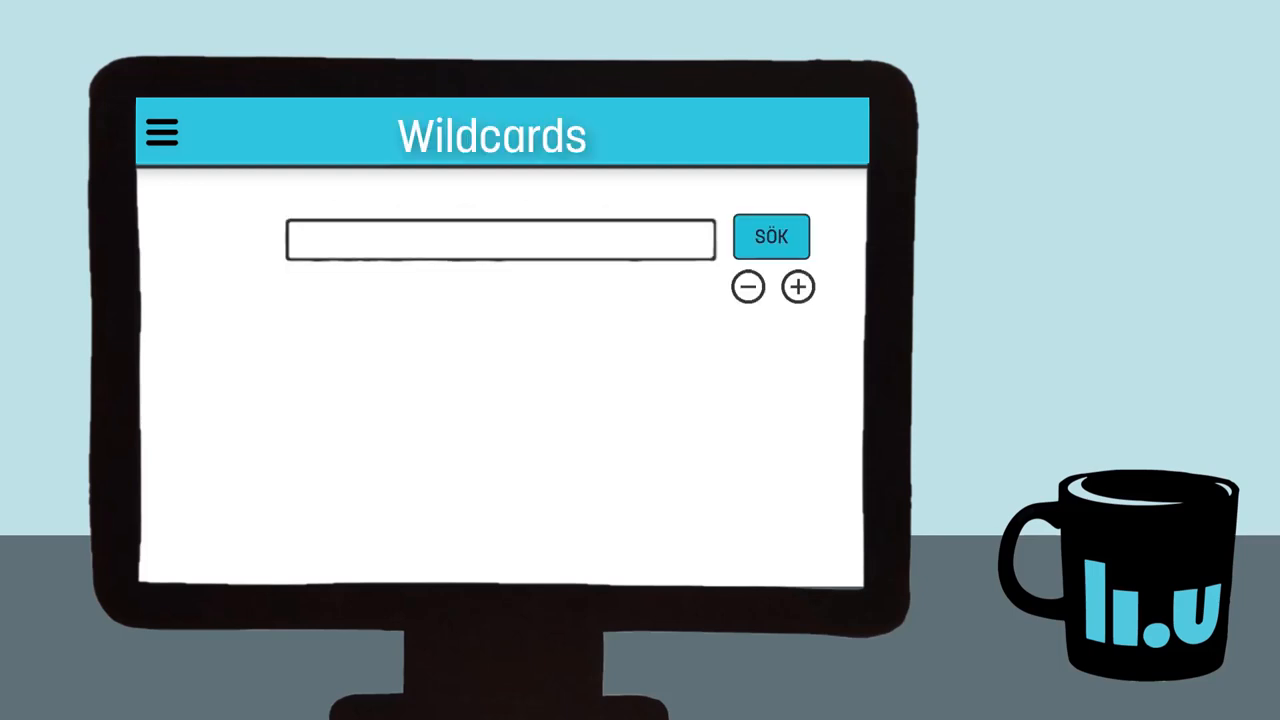
# Step: Search for Student, returning 182,000 results
pyautogui.click(771, 237)
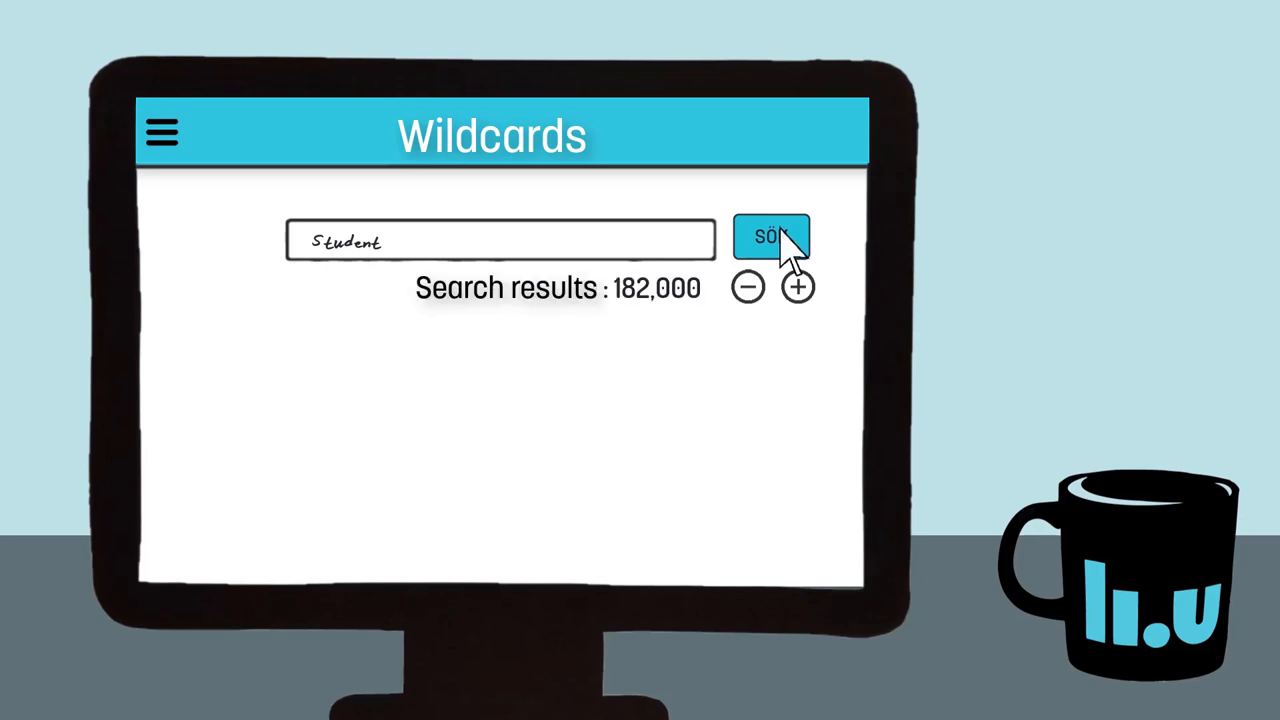
pyautogui.click(771, 237)
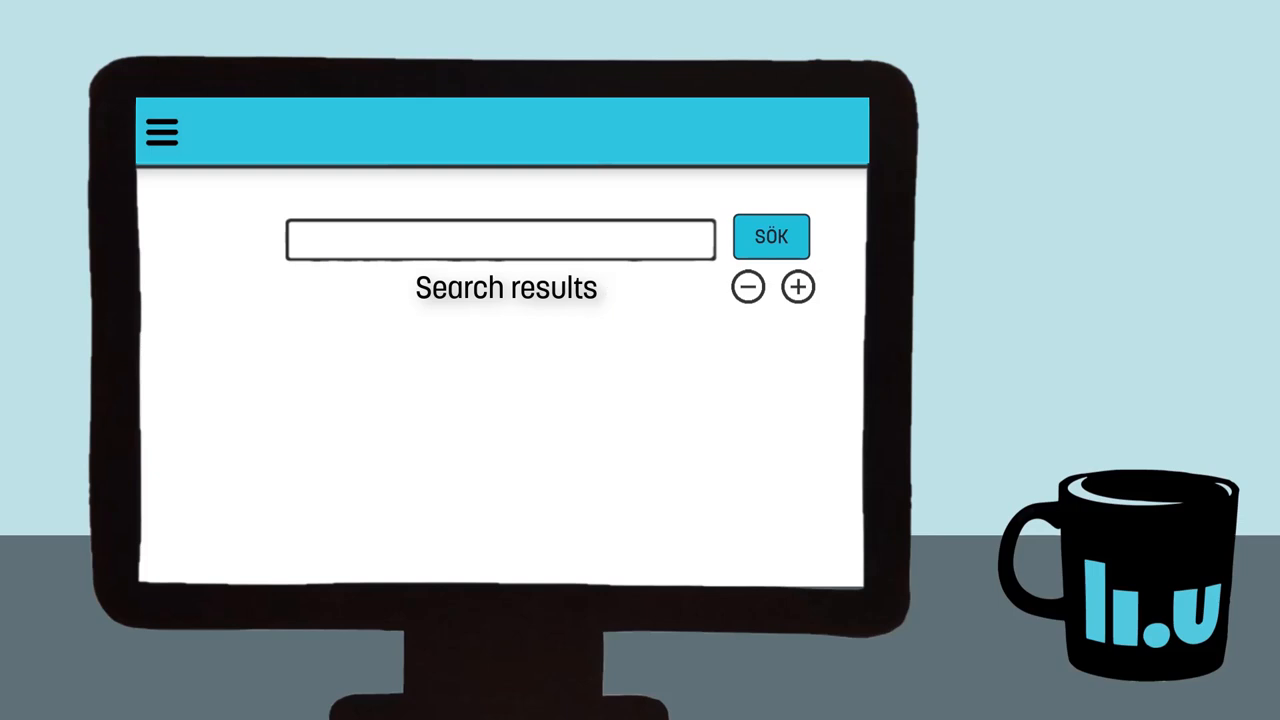
# Step: Search for the phrase "Social media", returning 20,000 results
pyautogui.click(771, 237)
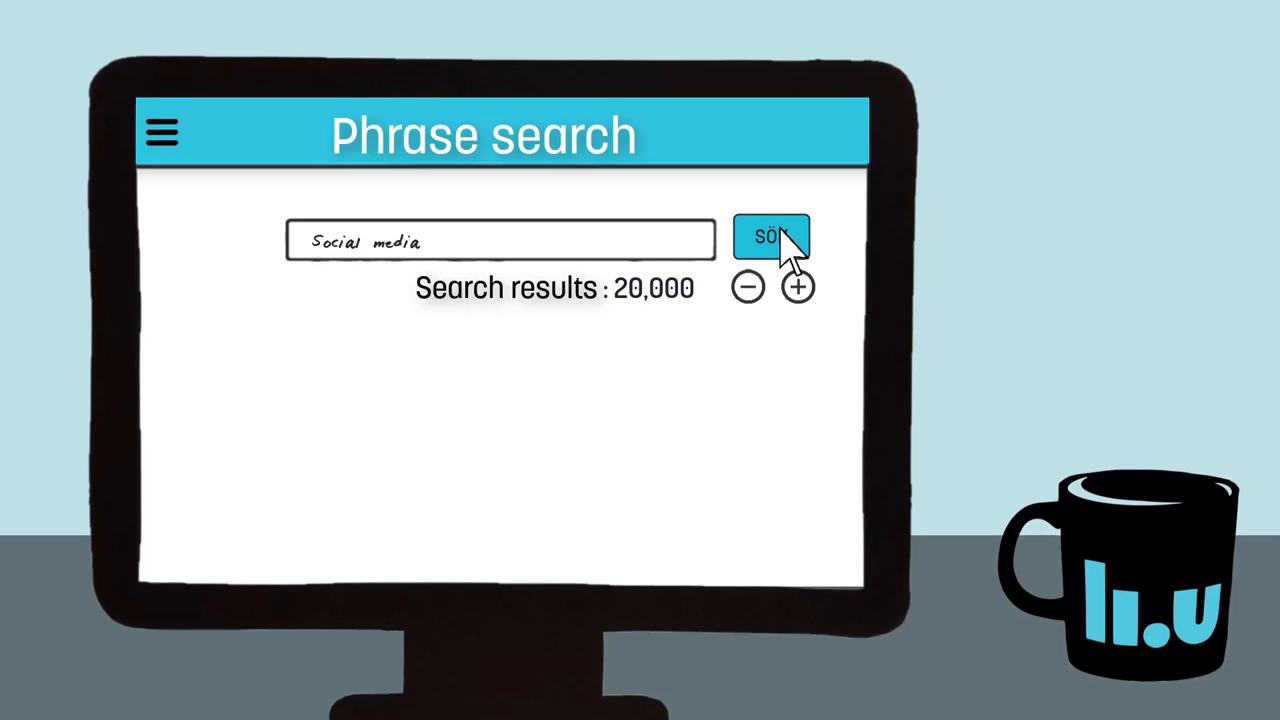
pyautogui.click(771, 237)
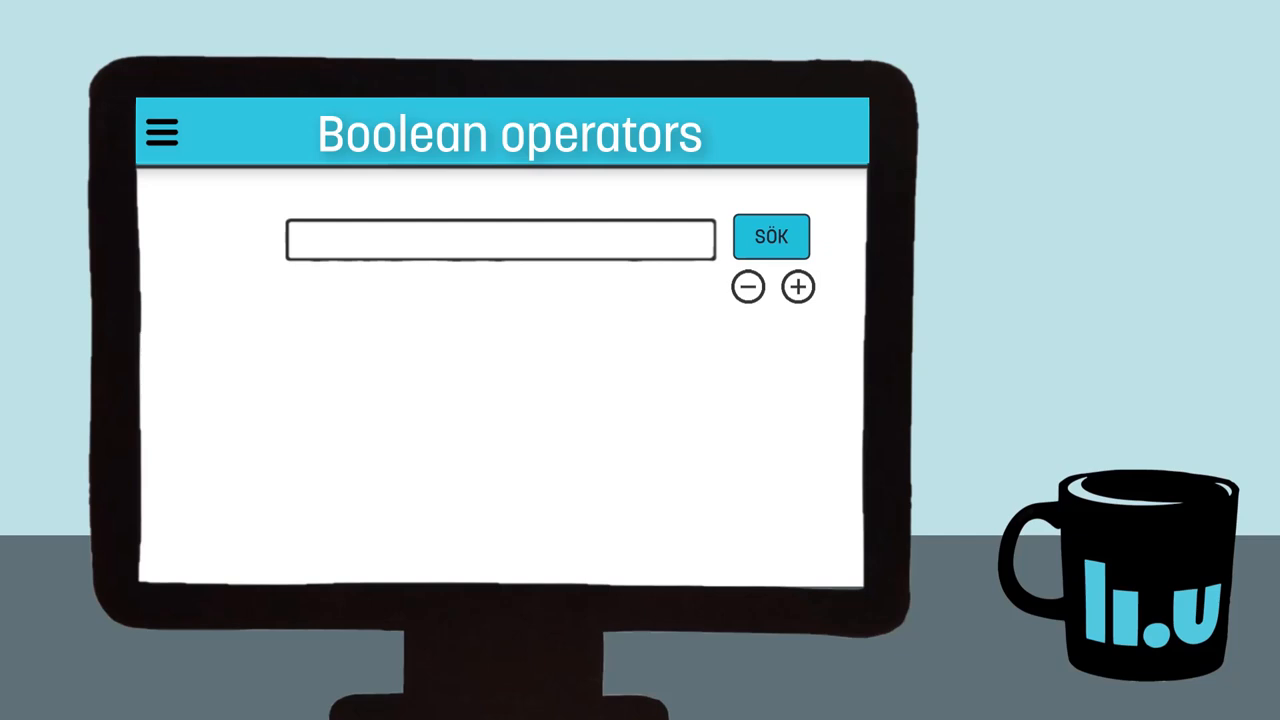
pyautogui.write('AND')
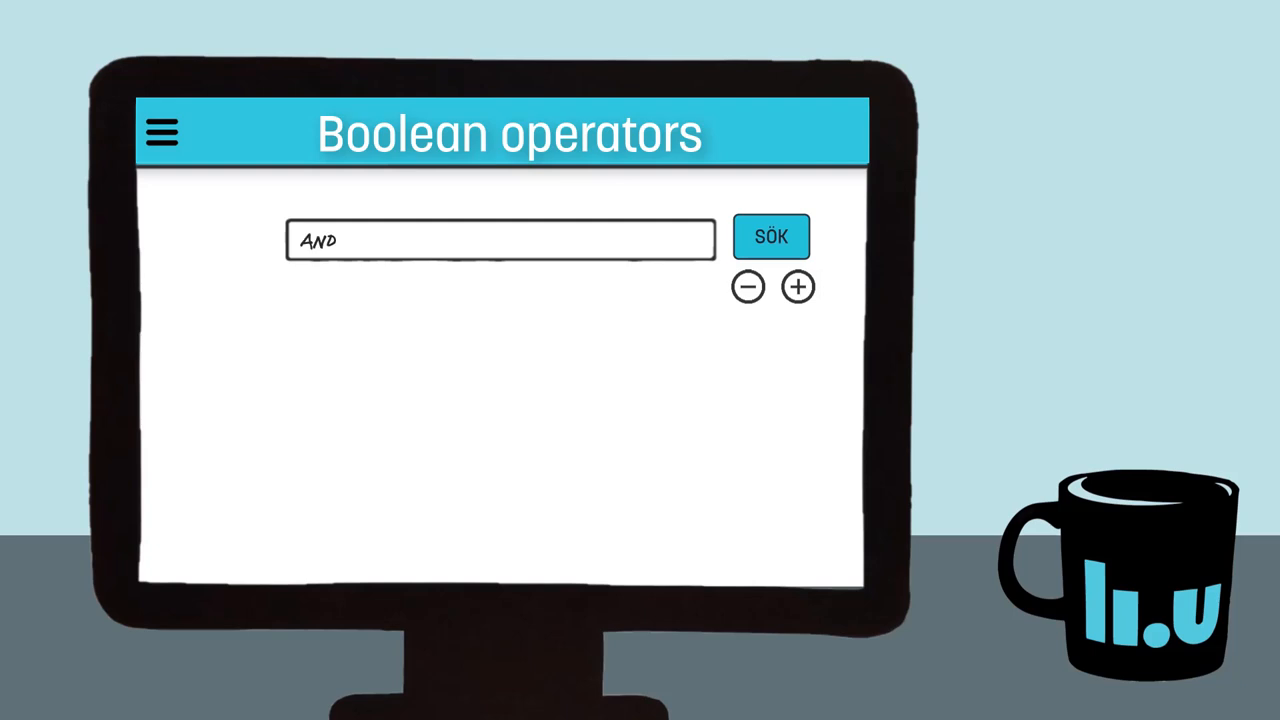
pyautogui.write('OR NOT')
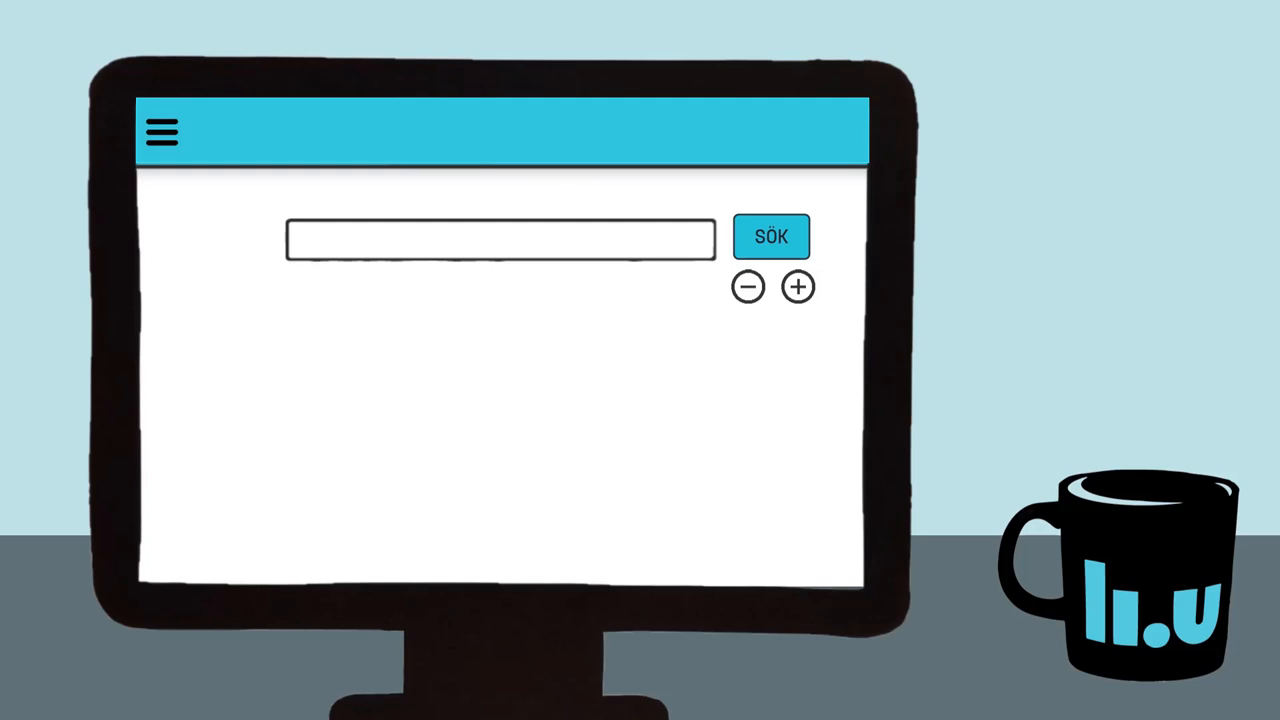
# Step: Search for University OR "Higher education" as the first query row
pyautogui.write('University OR')
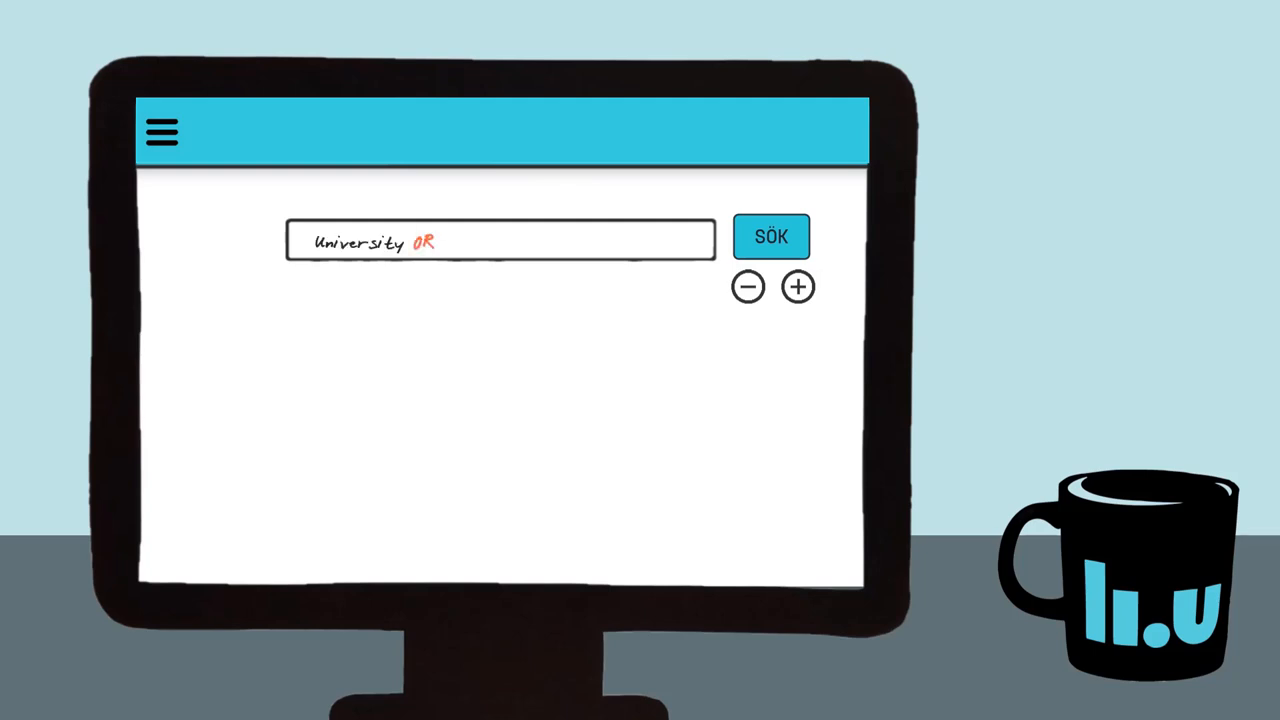
pyautogui.click(771, 237)
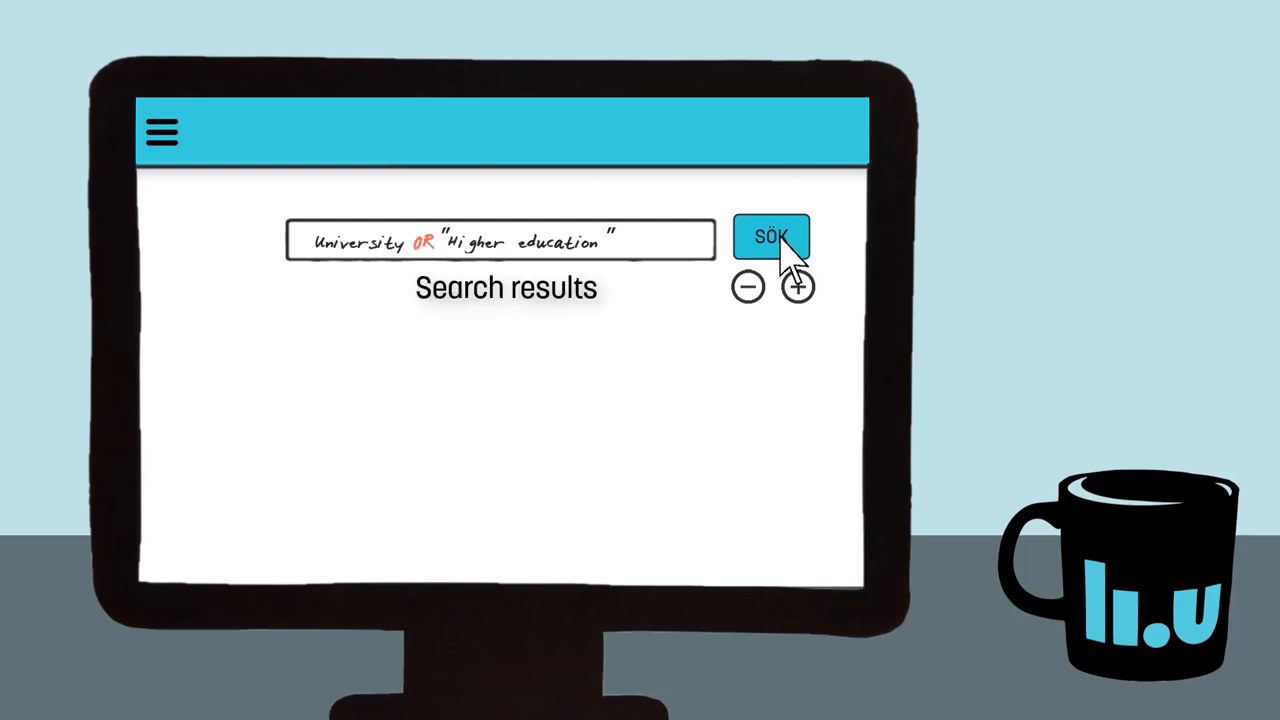
pyautogui.click(771, 238)
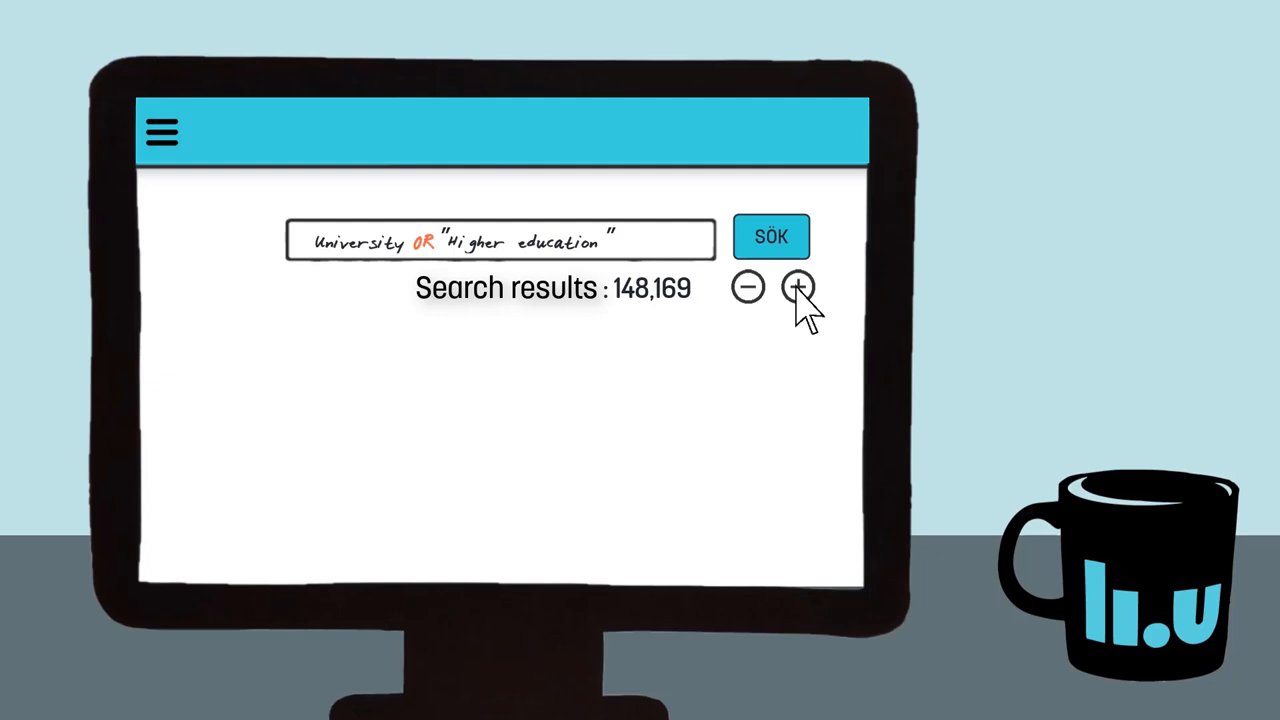
# Step: Add AND rows for Student* and "social media", returning 1,100 combined results
pyautogui.click(798, 288)
pyautogui.write('Student*')
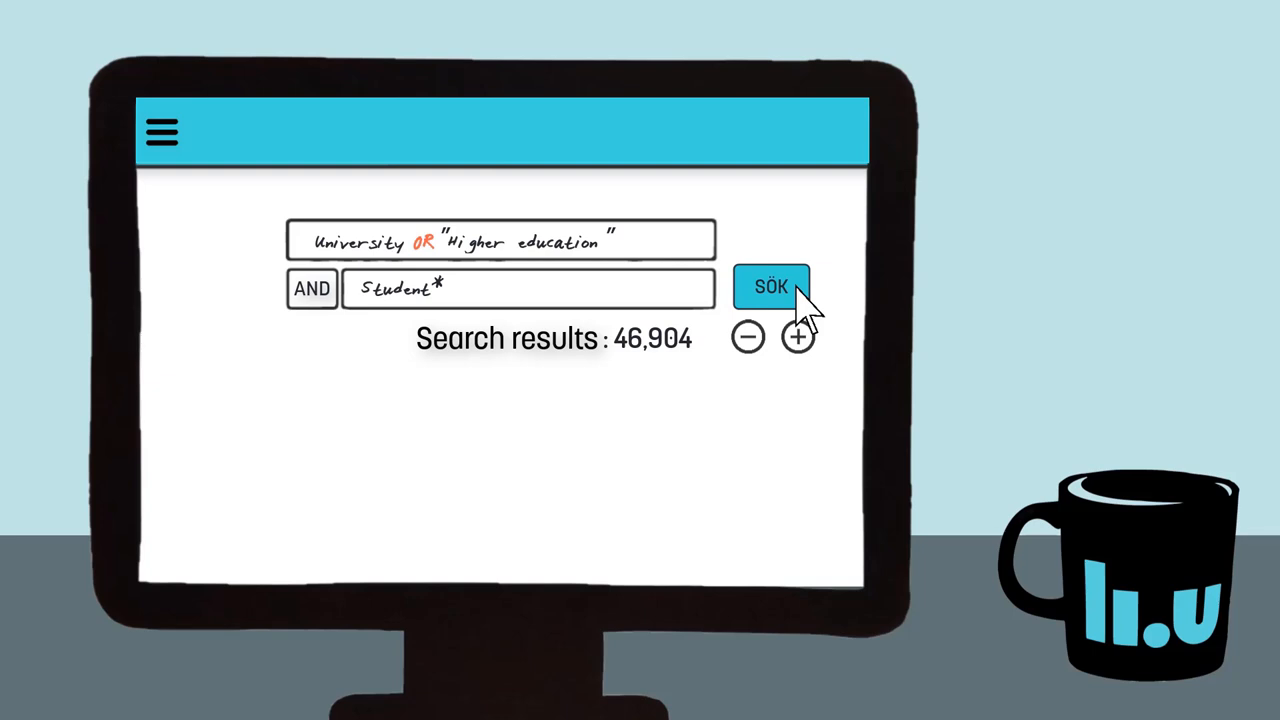
pyautogui.click(798, 337)
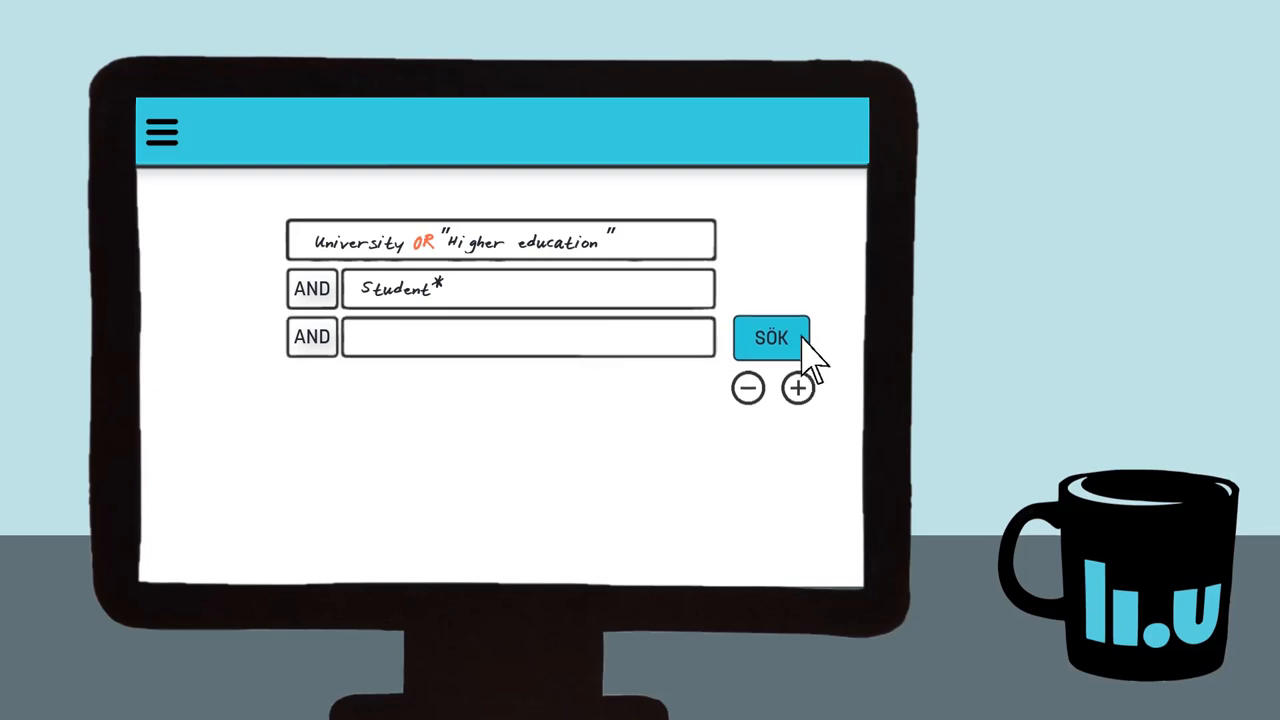
pyautogui.write('"social media"')
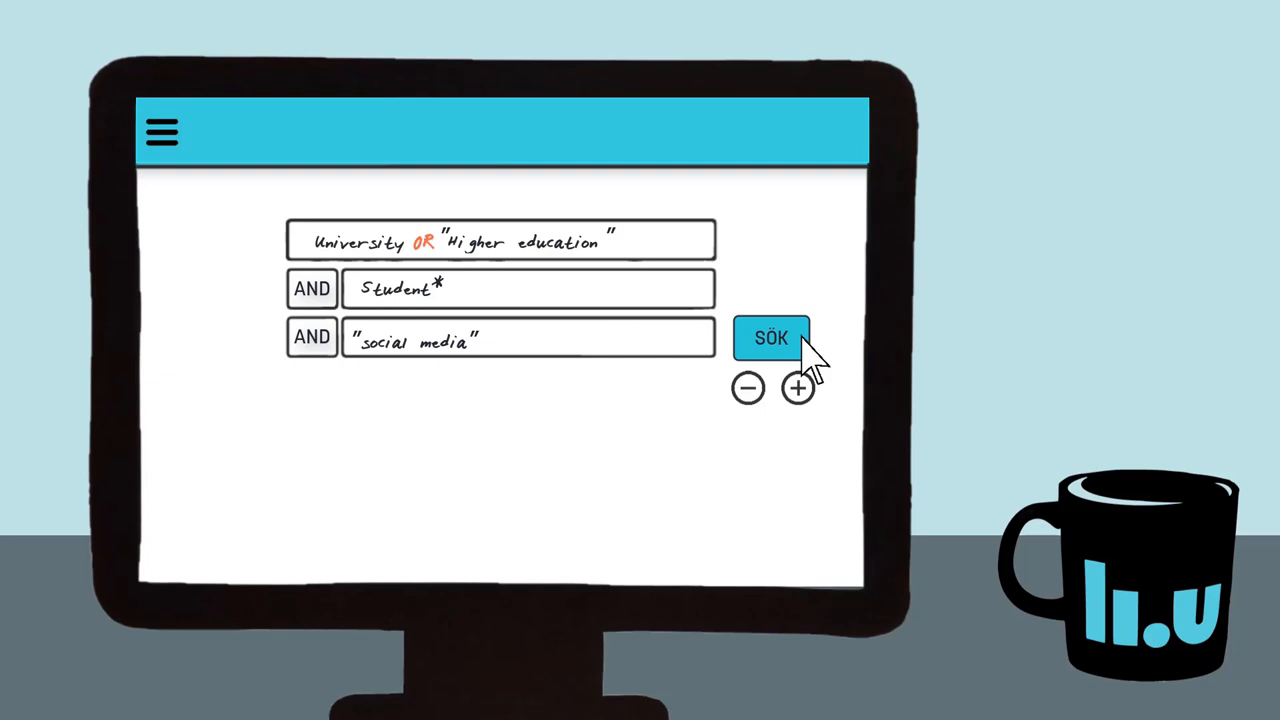
pyautogui.click(770, 338)
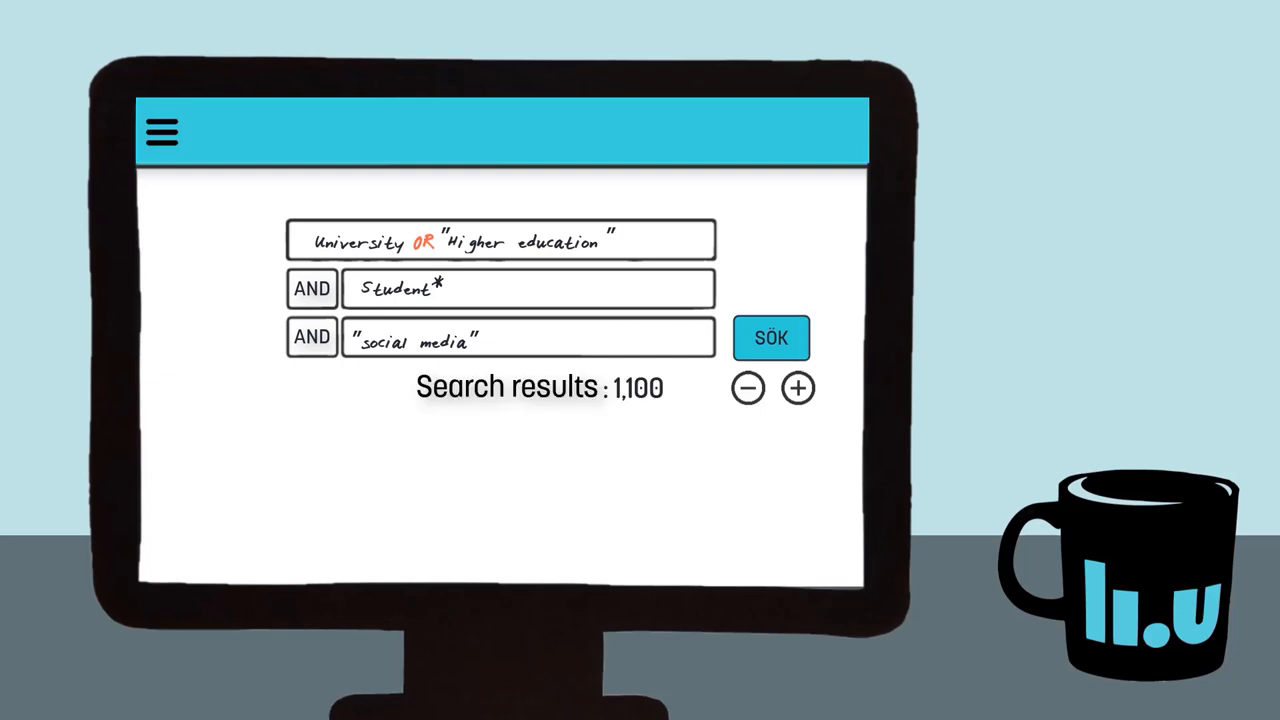